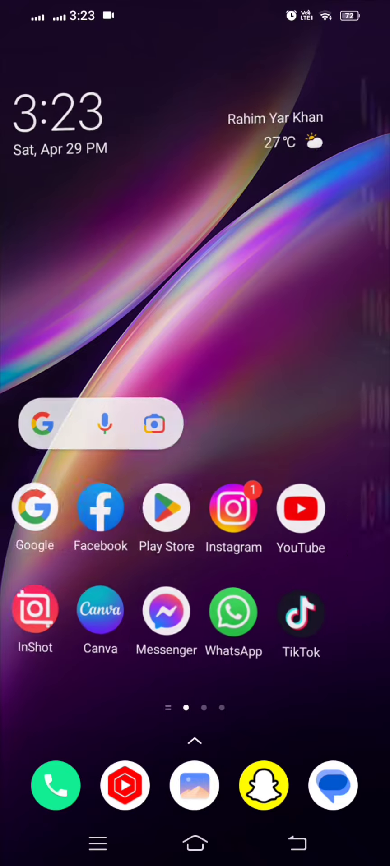
Launch the Facebook app and open its main menu with Help & support expanded
{"action": "scroll", "scroll_direction": "left", "scroll_amount": 3}
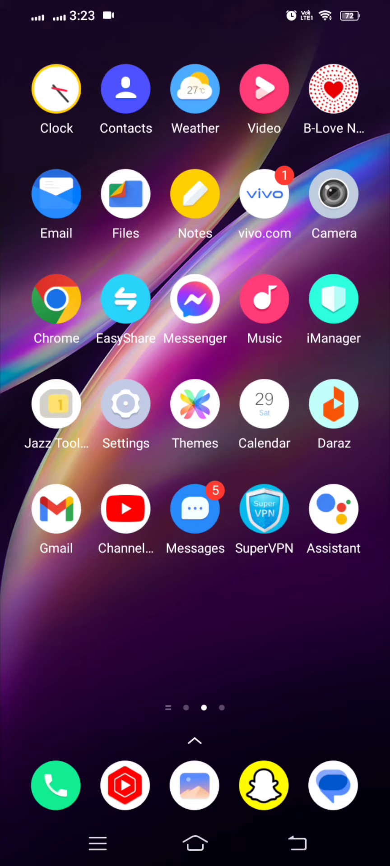
{"action": "scroll", "scroll_direction": "right", "scroll_amount": 3}
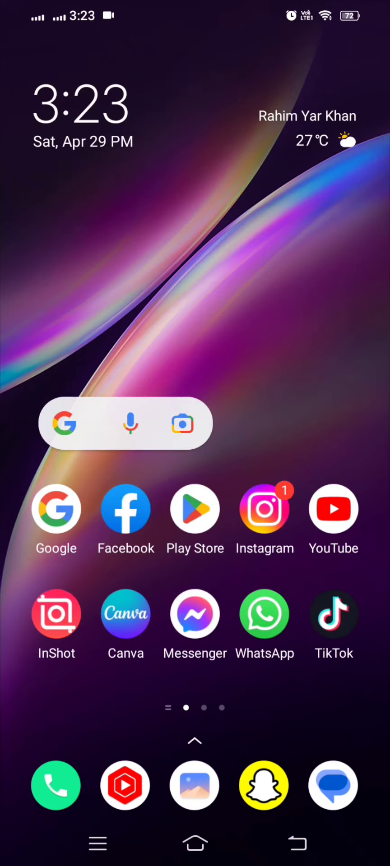
{"action": "left_click", "coordinate": [126, 510]}
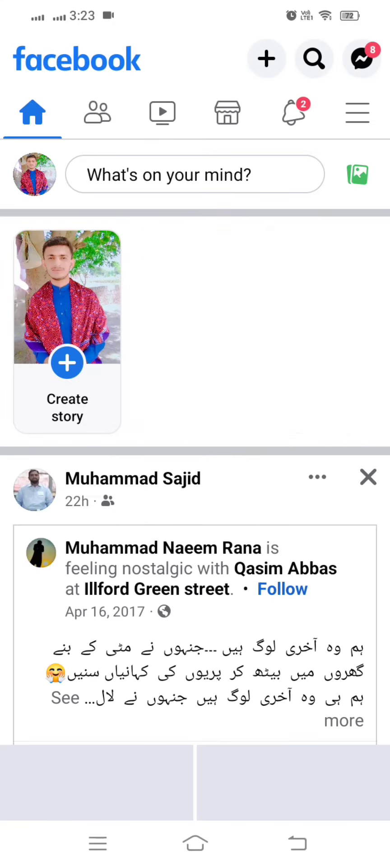
{"action": "scroll", "scroll_direction": "down", "scroll_amount": 3}
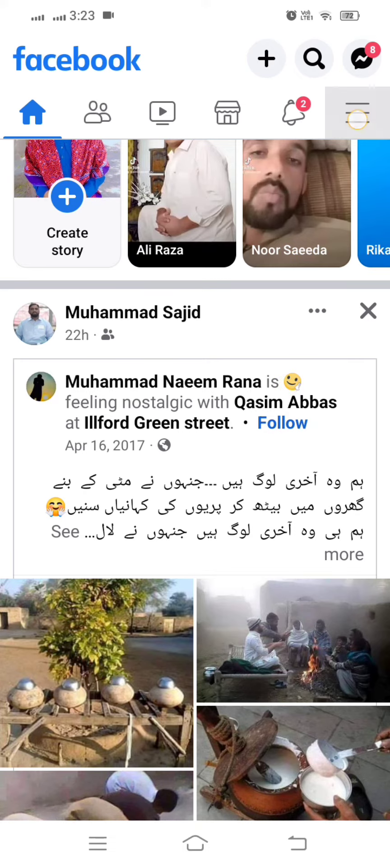
{"action": "left_click", "coordinate": [355, 113]}
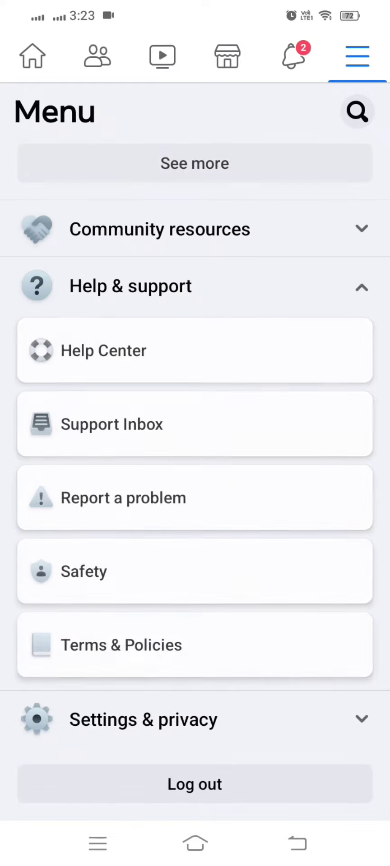
Choose Report a problem and start a technical problem report
{"action": "left_click", "coordinate": [123, 498]}
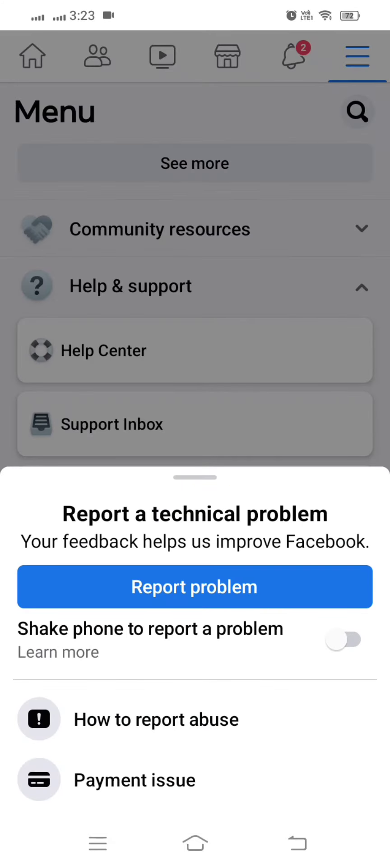
{"action": "left_click", "coordinate": [194, 587]}
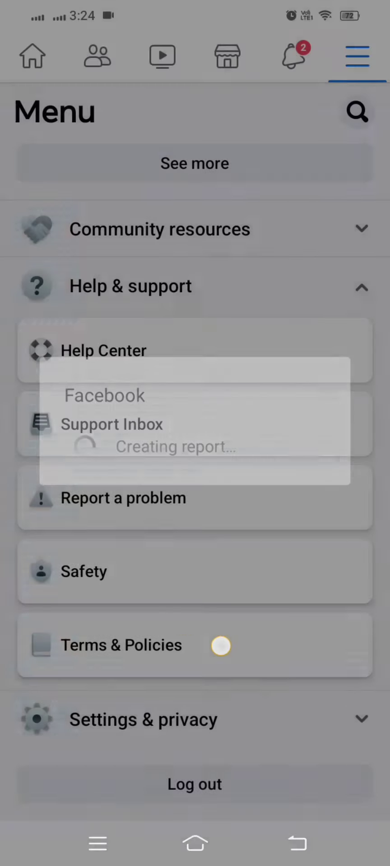
Include full logs and diagnostics in the problem report
{"action": "left_click", "coordinate": [123, 499]}
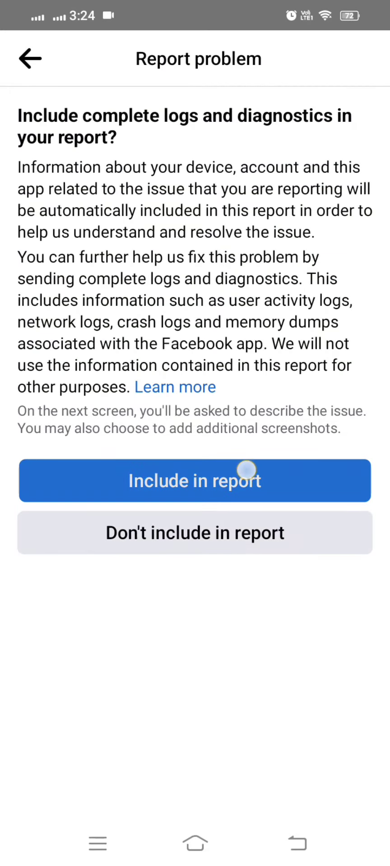
{"action": "left_click", "coordinate": [194, 480]}
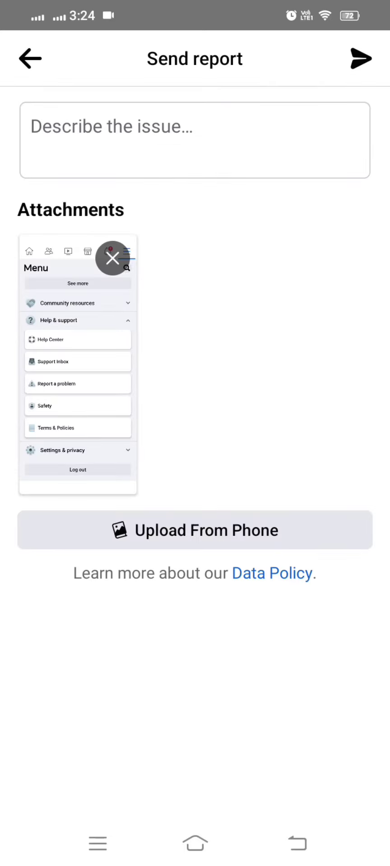
Replace the auto screenshot with the phone's error screenshot and describe it: 'Hello Facebook team.'
{"action": "left_click", "coordinate": [110, 260]}
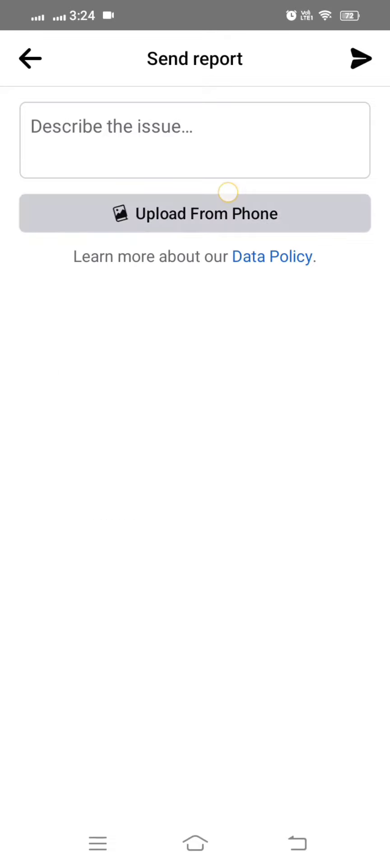
{"action": "left_click", "coordinate": [194, 213]}
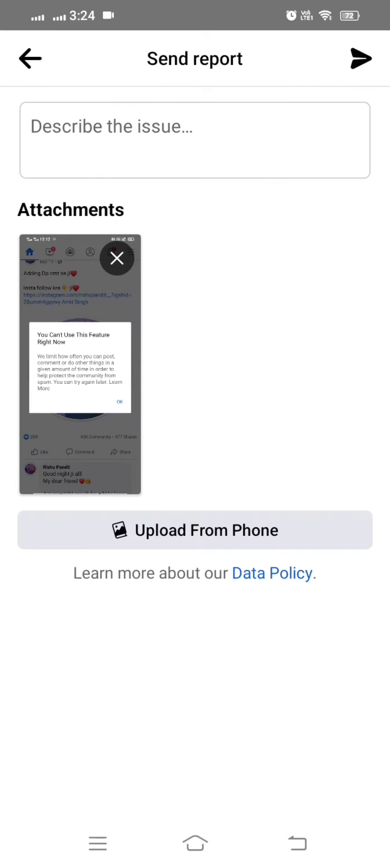
{"action": "left_click", "coordinate": [52, 424]}
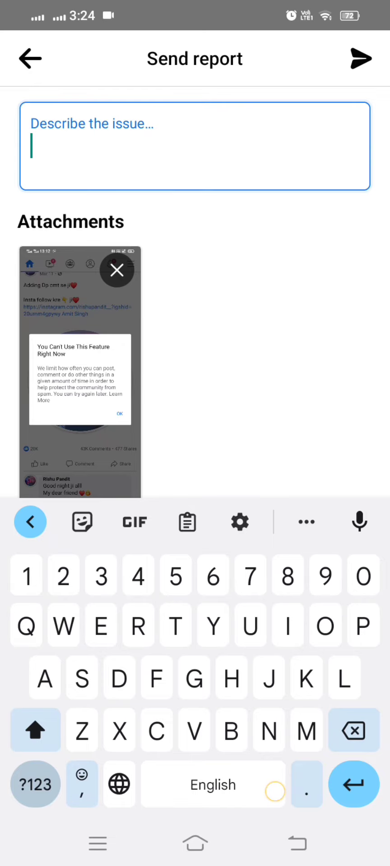
{"action": "type", "text": "Hello Facebook team."}
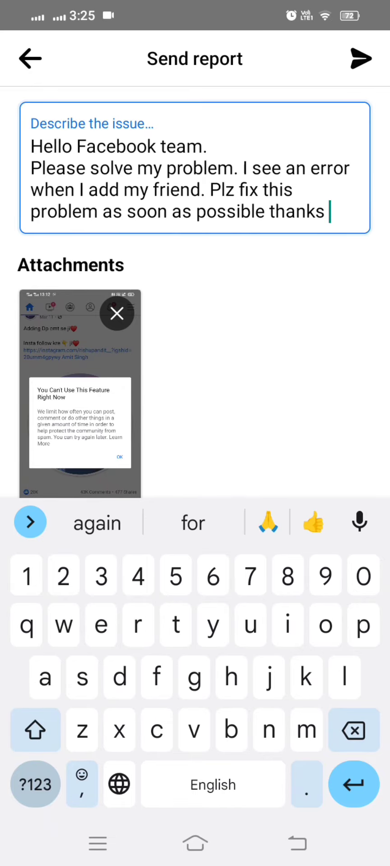